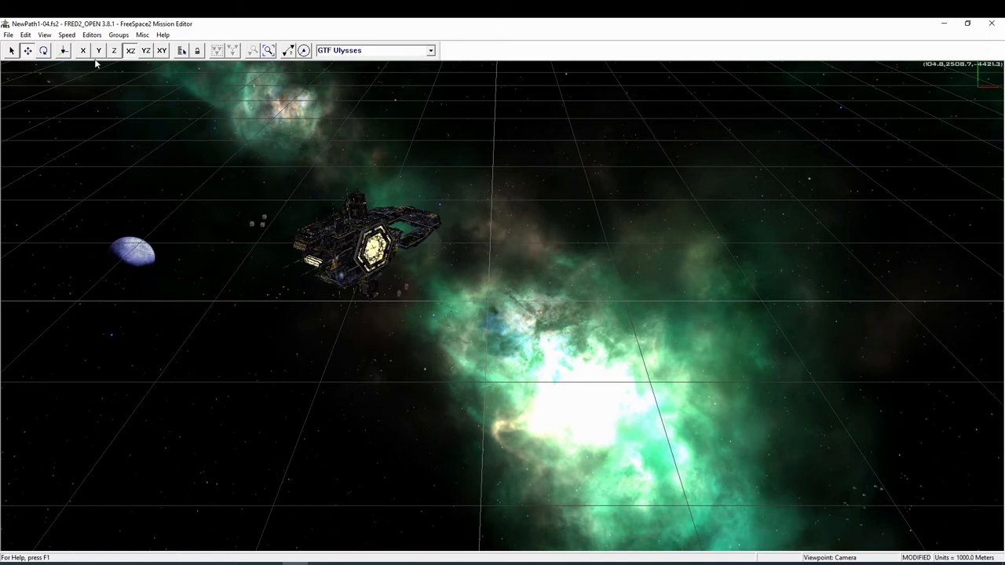
Step: Launch the Mission Event Edit dialog from the Editors menu
{"action": "left_click", "coordinate": [97, 34]}
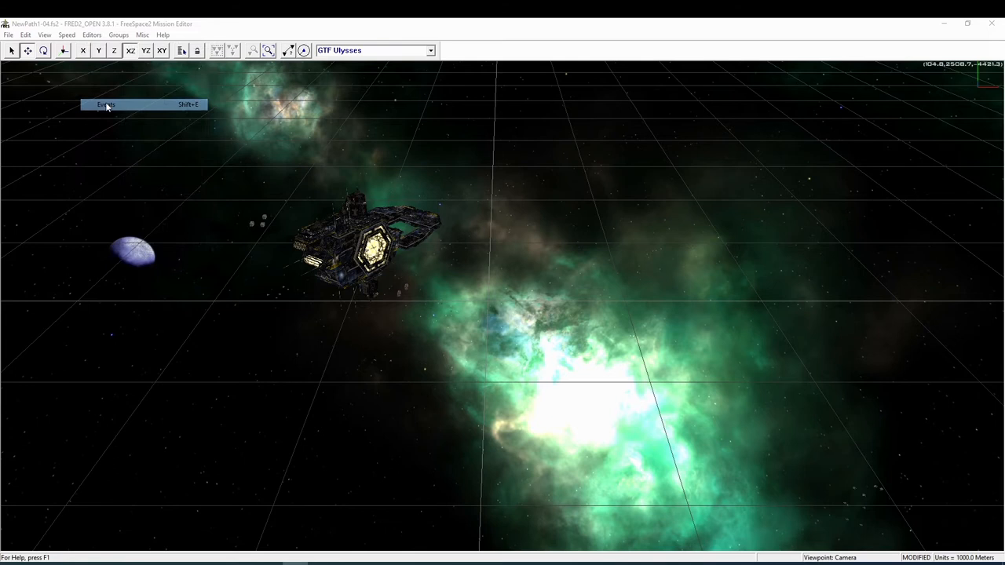
{"action": "left_click", "coordinate": [102, 104]}
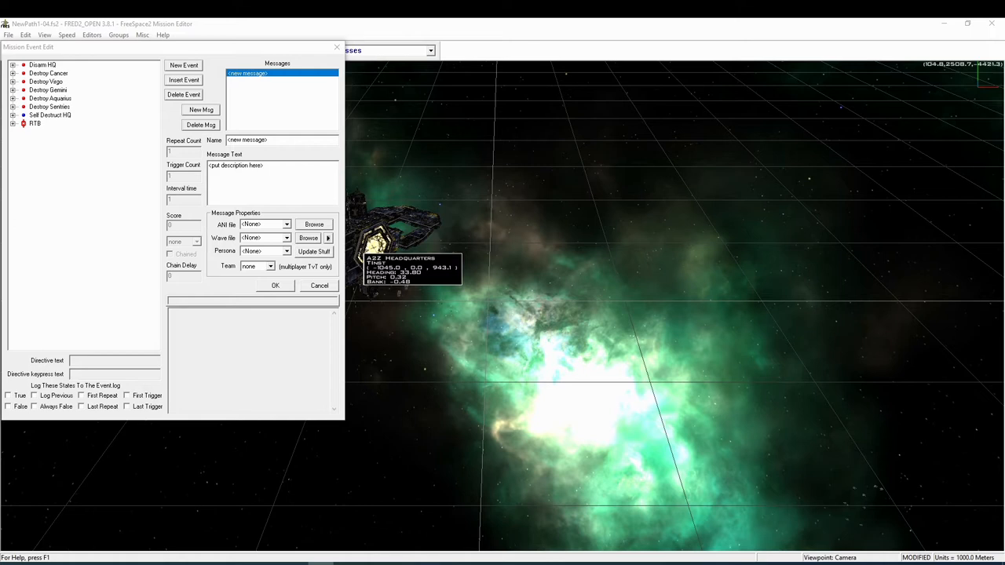
{"action": "mouse_move", "coordinate": [277, 151]}
{"action": "type", "text": "Begin 1 ("}
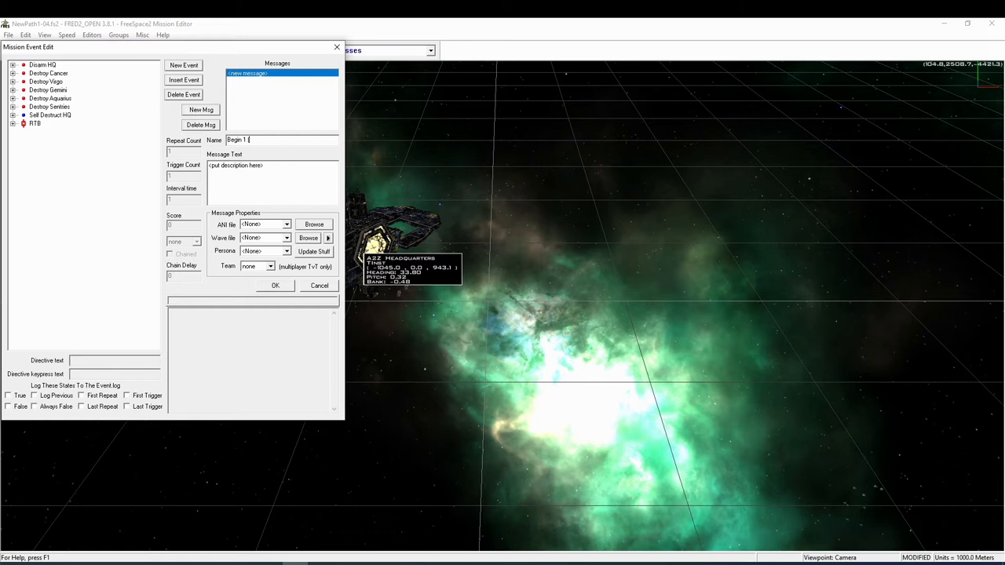
Step: Finish naming message Begin 1 (A1) and add a second message, Begin 2 (E)
{"action": "type", "text": "A1)"}
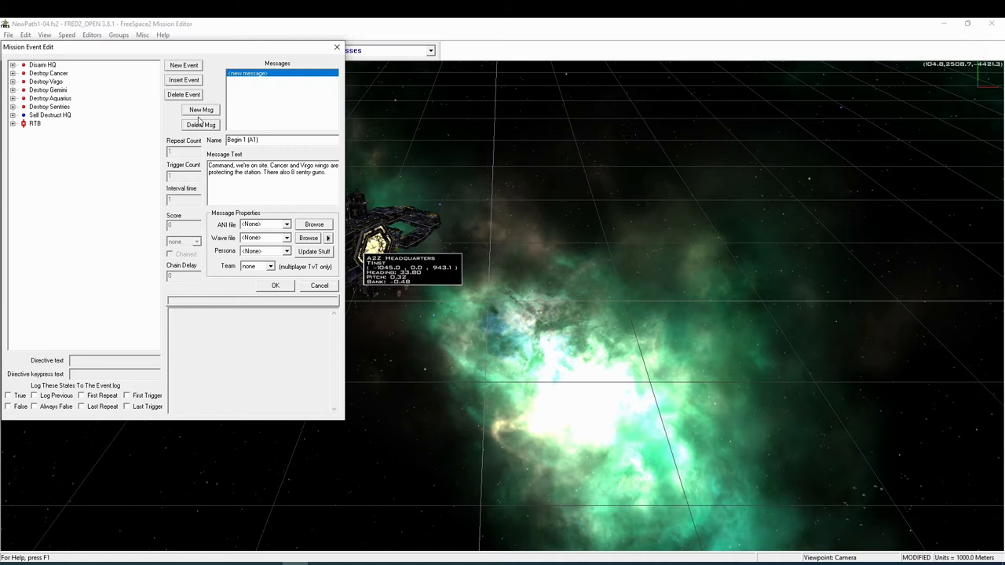
{"action": "left_click", "coordinate": [202, 110]}
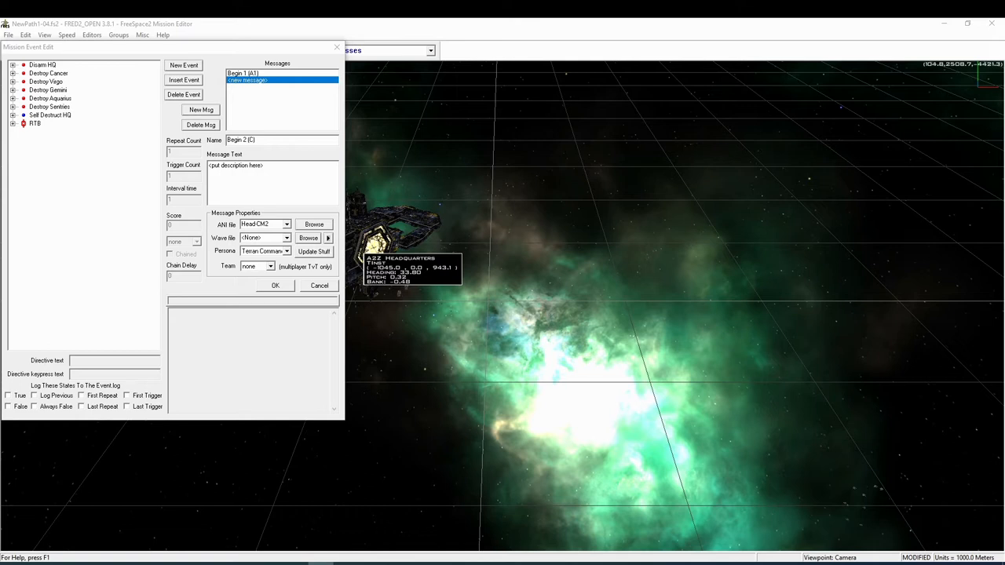
Step: Enter Begin 2's 'Acknowledged, Alpha 1. Move in.', Begin 3's surrender demand and Begin 4's intercept warning with a head animation
{"action": "type", "text": "Acknowledged, Alpha 1. Move in."}
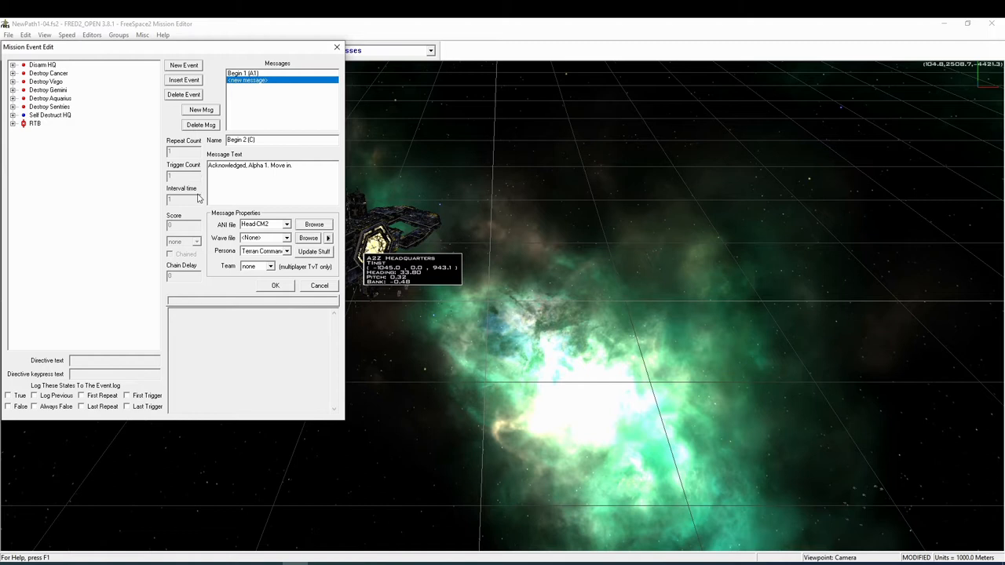
{"action": "left_click", "coordinate": [201, 110]}
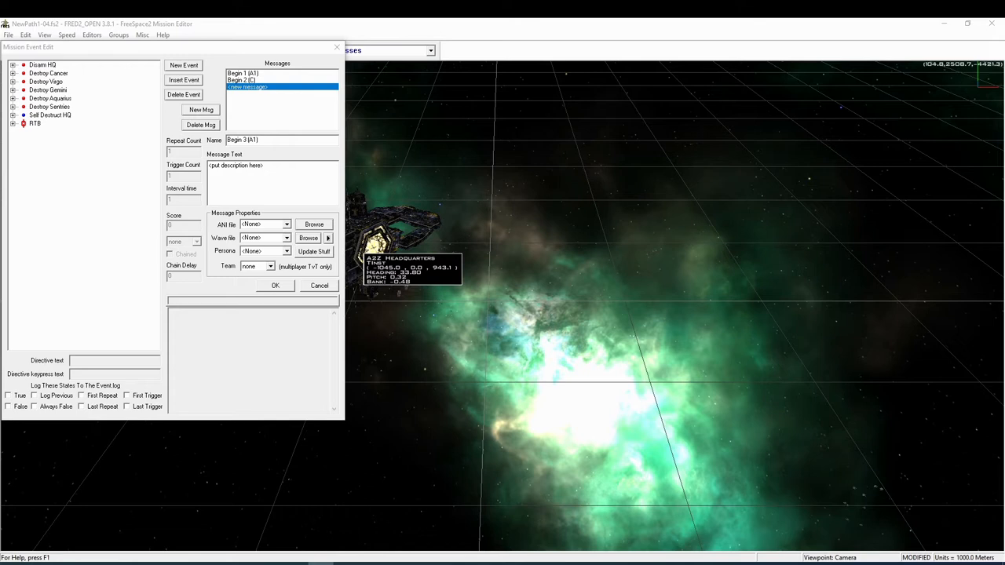
{"action": "type", "text": "GTVA strike team to A2Z forces. Stand down, surrender to GTVA custody and nobody has to be hurt."}
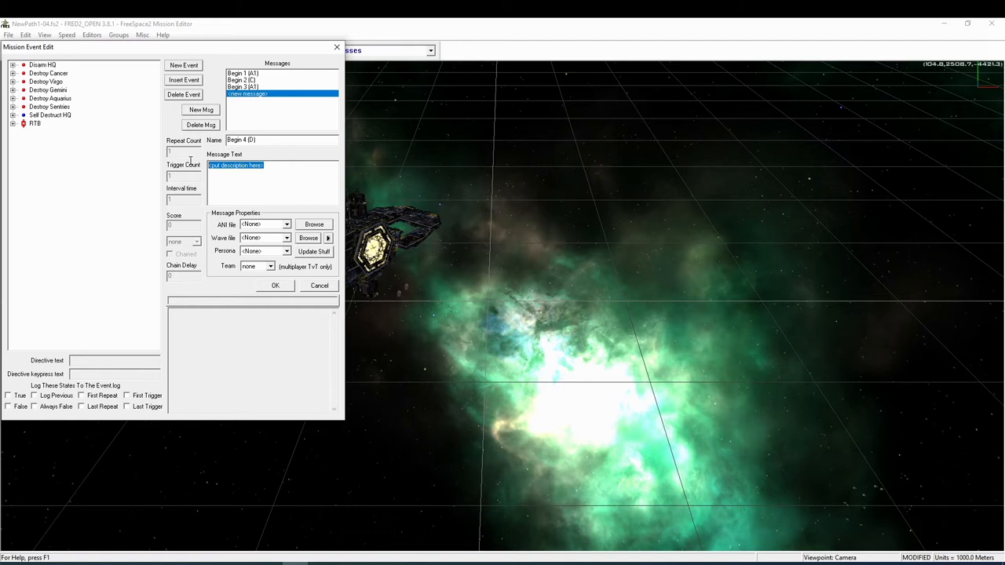
{"action": "type", "text": "I don't think they like that idea. The fighters are moving on an intercept course, weapons hot."}
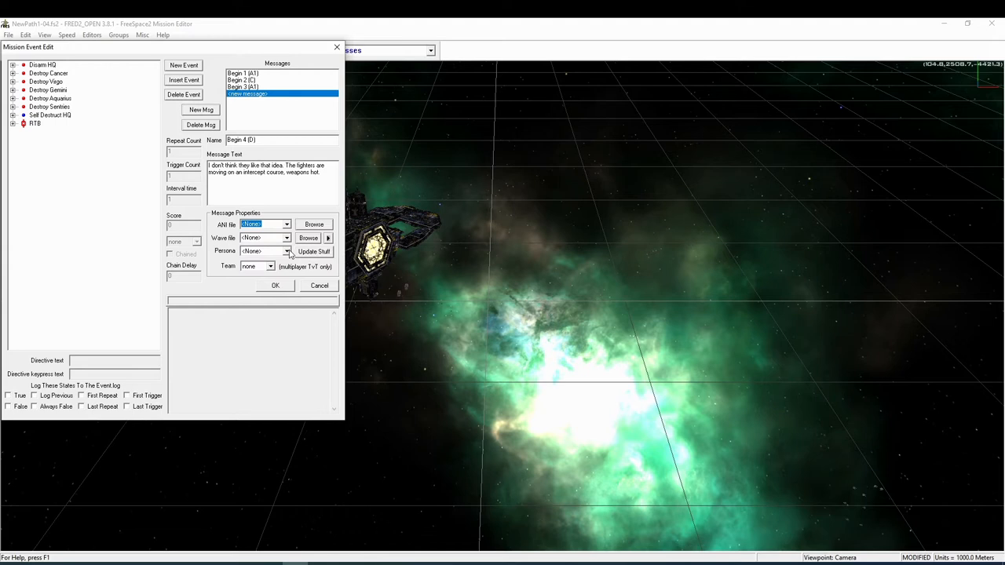
{"action": "left_click", "coordinate": [286, 251]}
{"action": "type", "text": "Begin Msg List"}
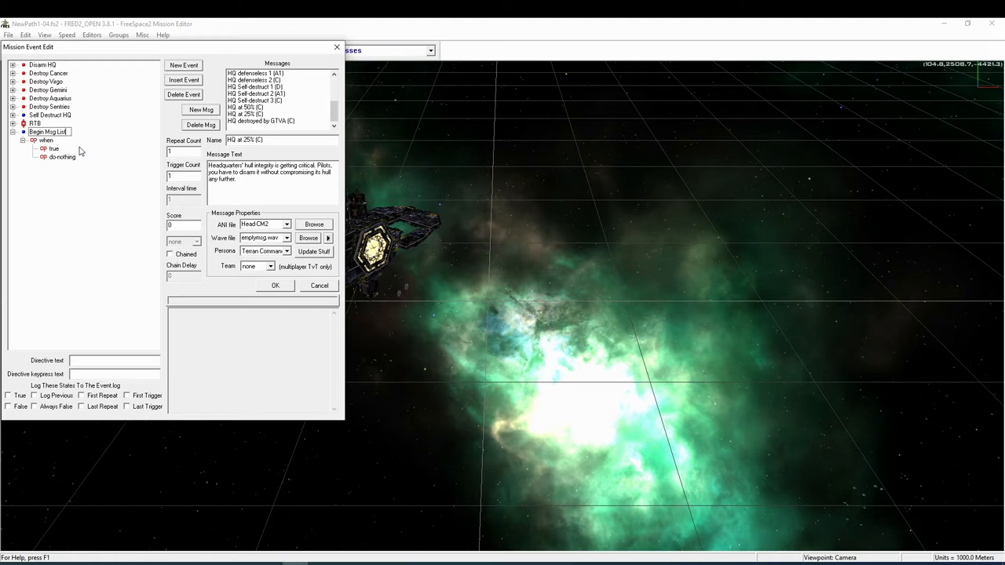
Step: Make the Begin Msg List event's condition has-time-elapsed and start replacing its do-nothing action
{"action": "right_click", "coordinate": [54, 151]}
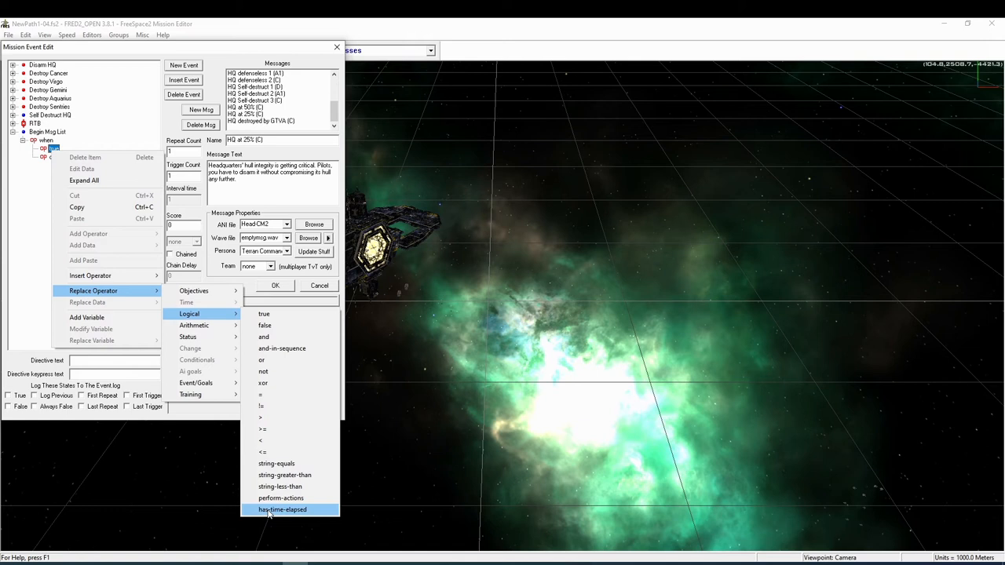
{"action": "left_click", "coordinate": [281, 508]}
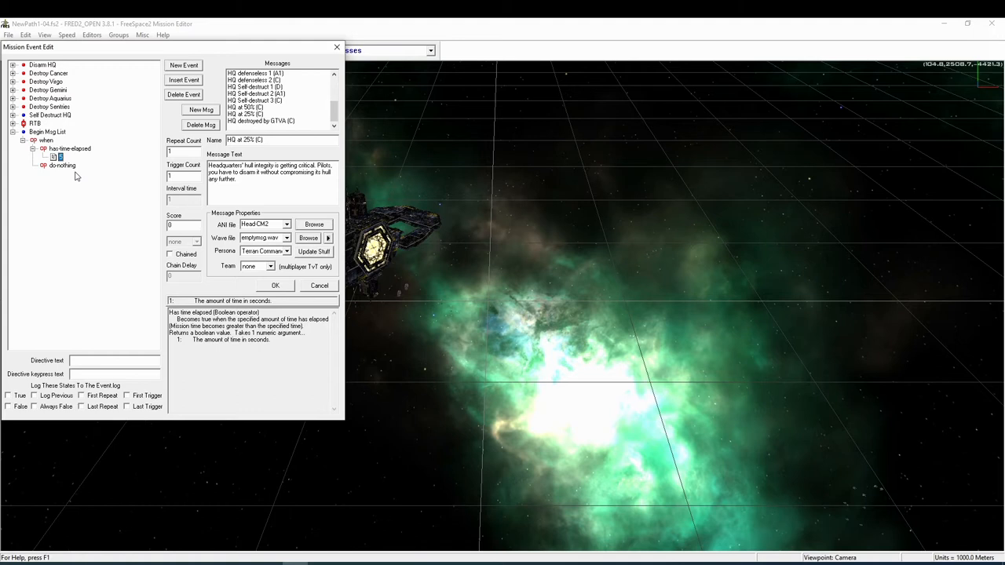
{"action": "right_click", "coordinate": [63, 165]}
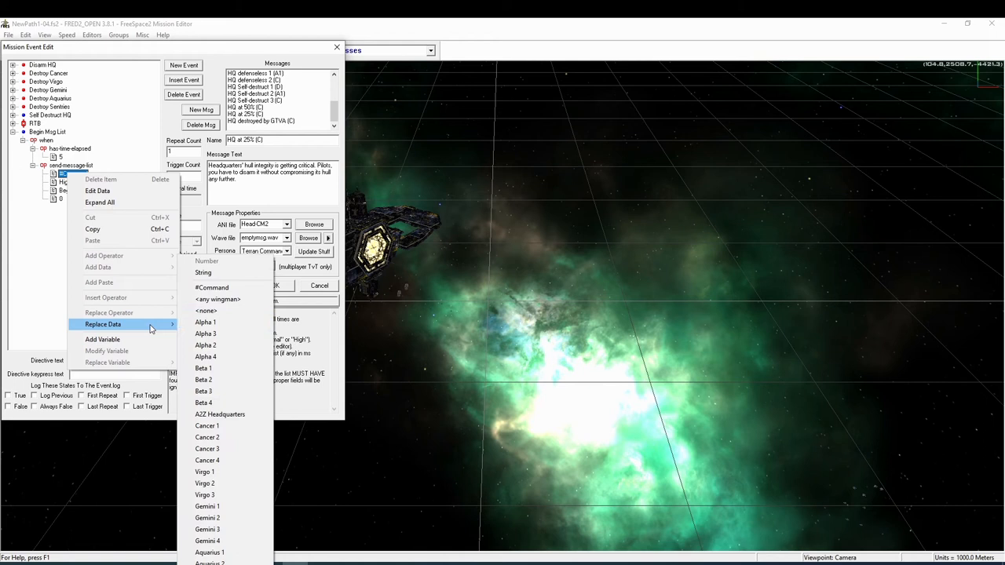
{"action": "mouse_move", "coordinate": [98, 261]}
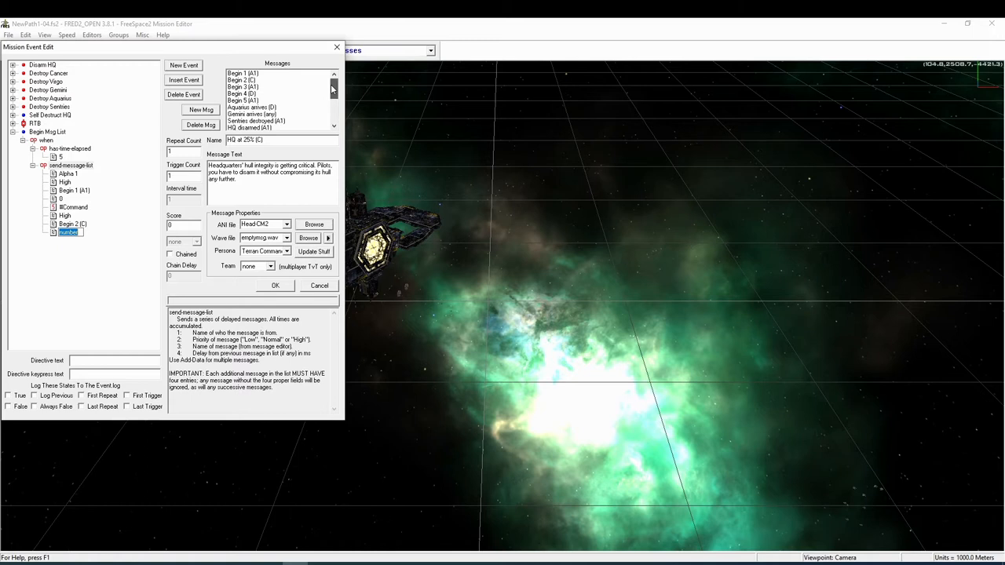
Step: Have the event send Begin 1 and Begin 2 from Command via send-message-list and a send-message action
{"action": "left_click", "coordinate": [245, 72]}
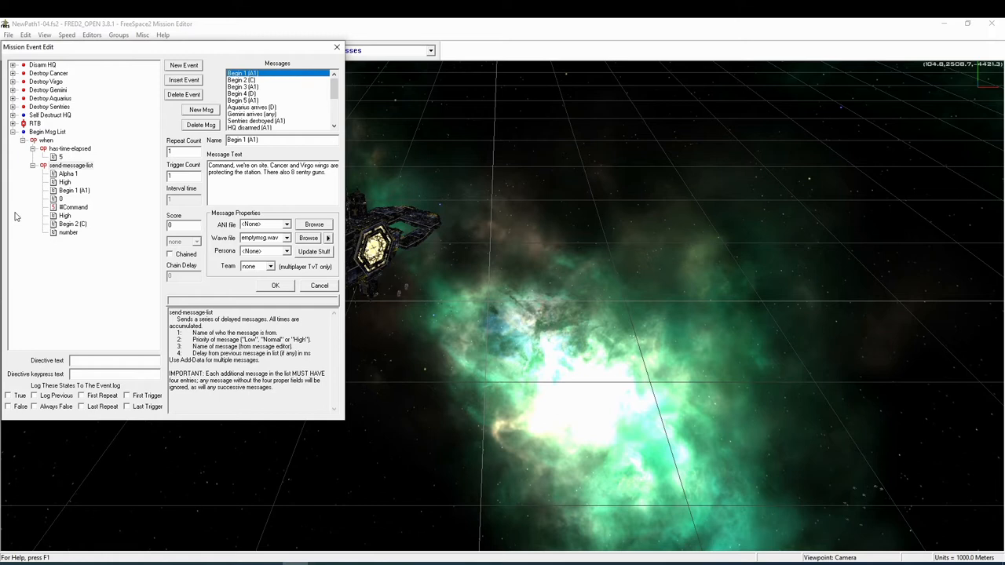
{"action": "right_click", "coordinate": [70, 166]}
{"action": "type", "text": "7000"}
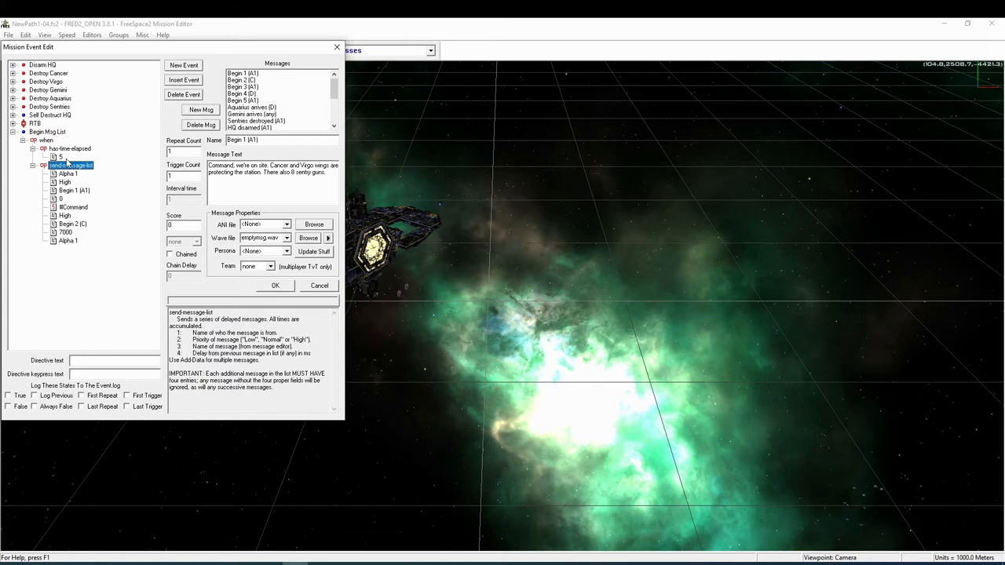
{"action": "right_click", "coordinate": [75, 167]}
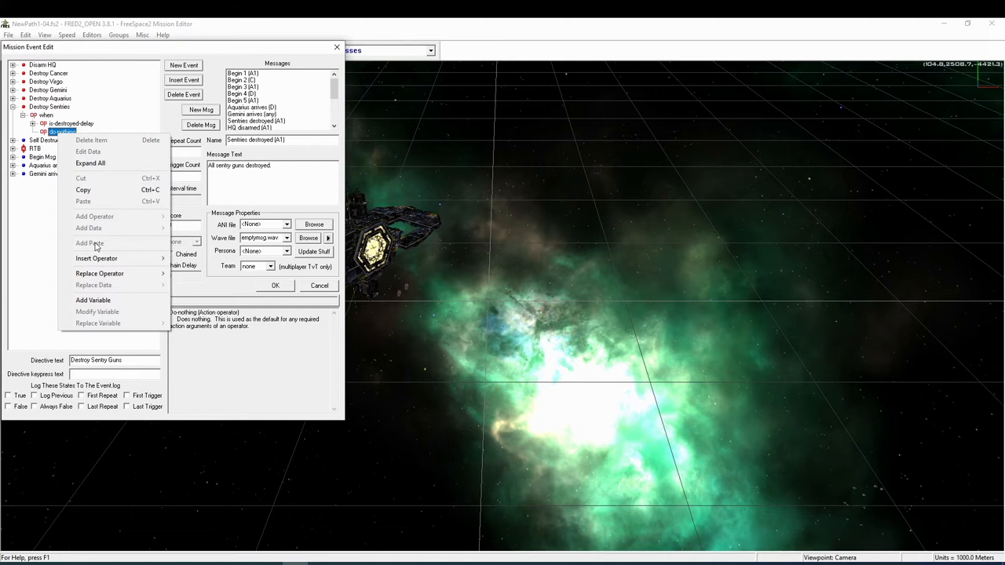
{"action": "left_click", "coordinate": [88, 242]}
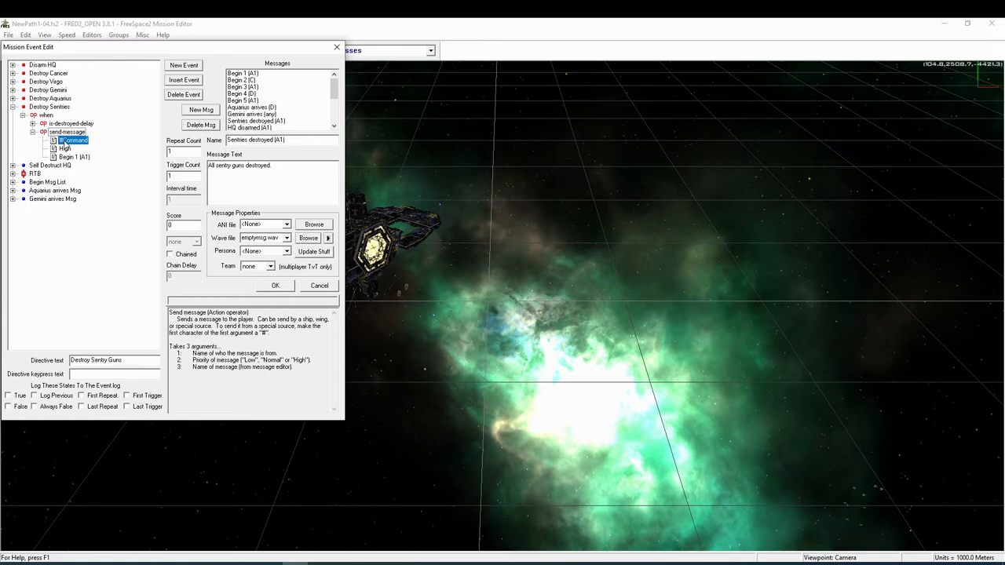
{"action": "right_click", "coordinate": [69, 156]}
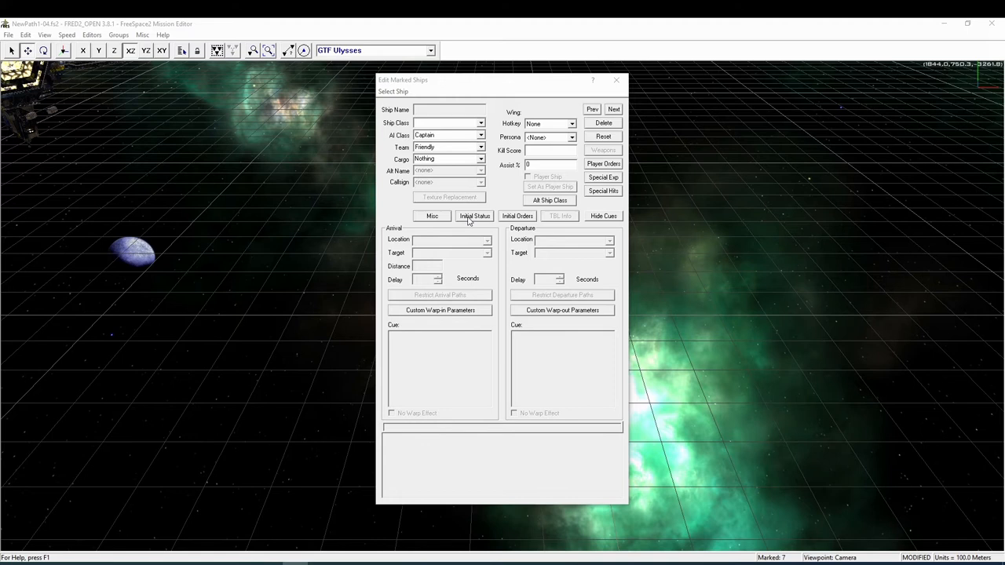
Step: Add a new GTVA attack event with a true trigger and do-nothing action
{"action": "left_click", "coordinate": [517, 217]}
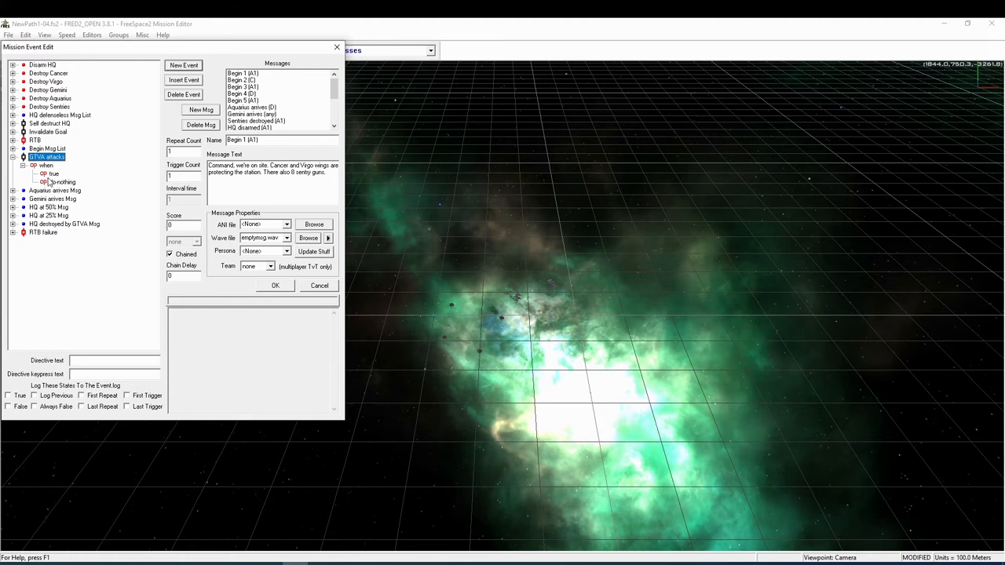
Step: Give the GTVA attack event an add-goal ai-chase-any order for Alpha 1
{"action": "right_click", "coordinate": [66, 182]}
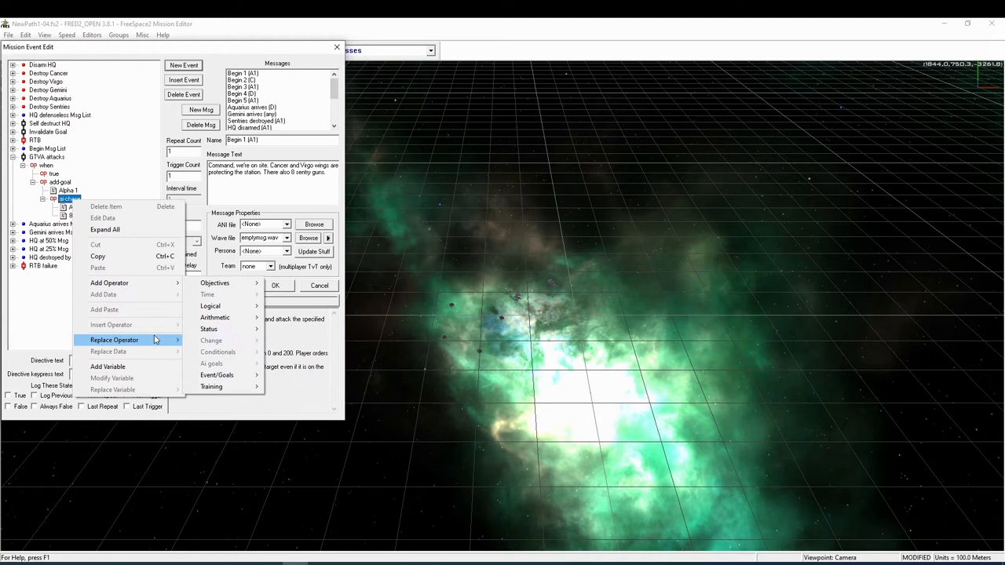
{"action": "left_click", "coordinate": [211, 421]}
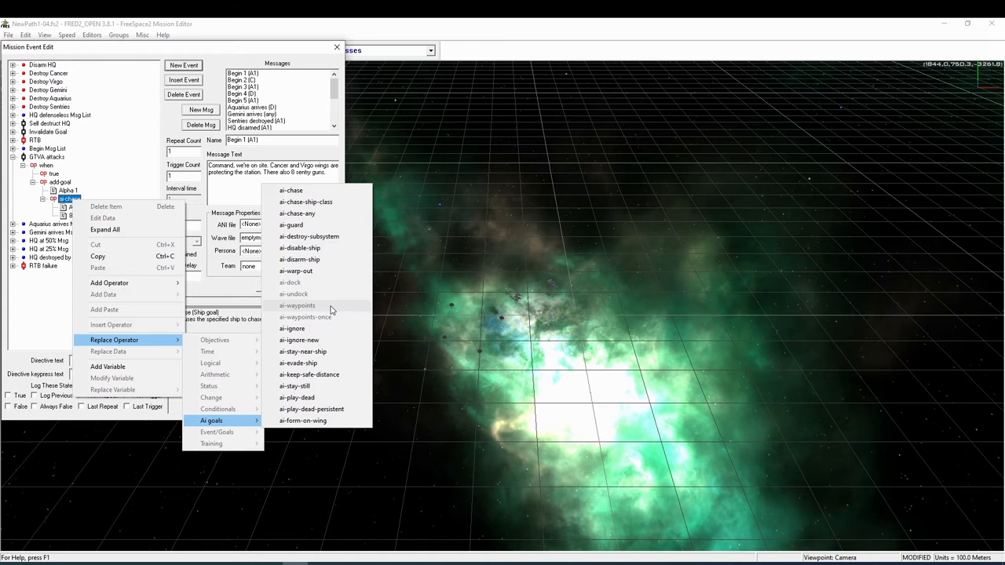
{"action": "left_click", "coordinate": [297, 213]}
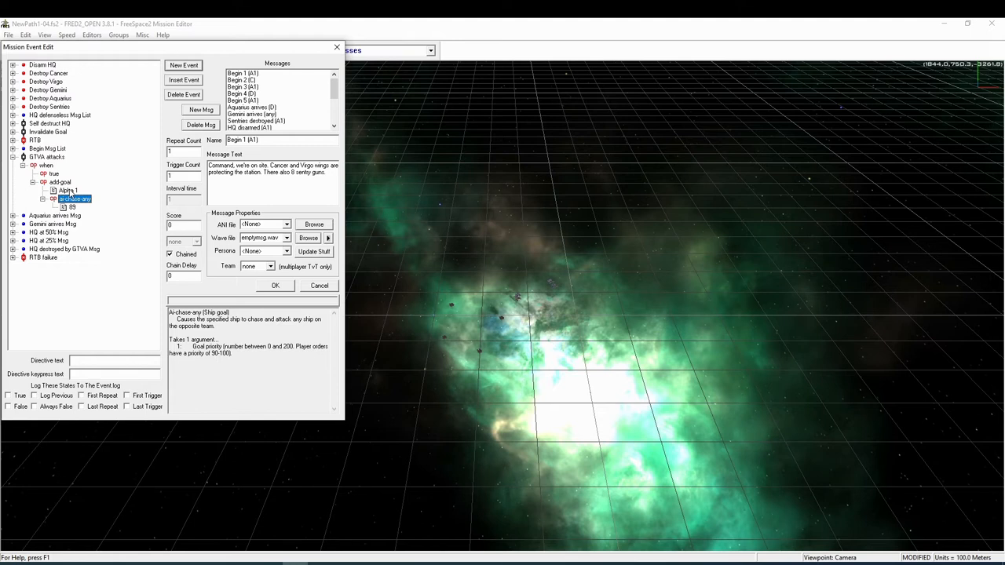
{"action": "left_click", "coordinate": [61, 181]}
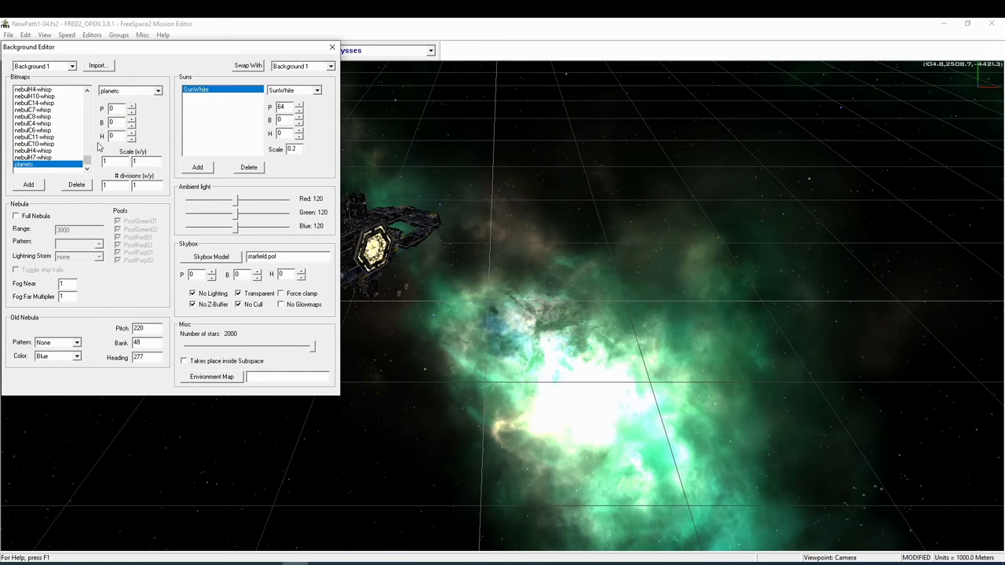
Step: Adjust the background bitmap's pitch, bank, heading and scale, then close the Background Editor
{"action": "left_click", "coordinate": [132, 105]}
{"action": "type", "text": "0.4"}
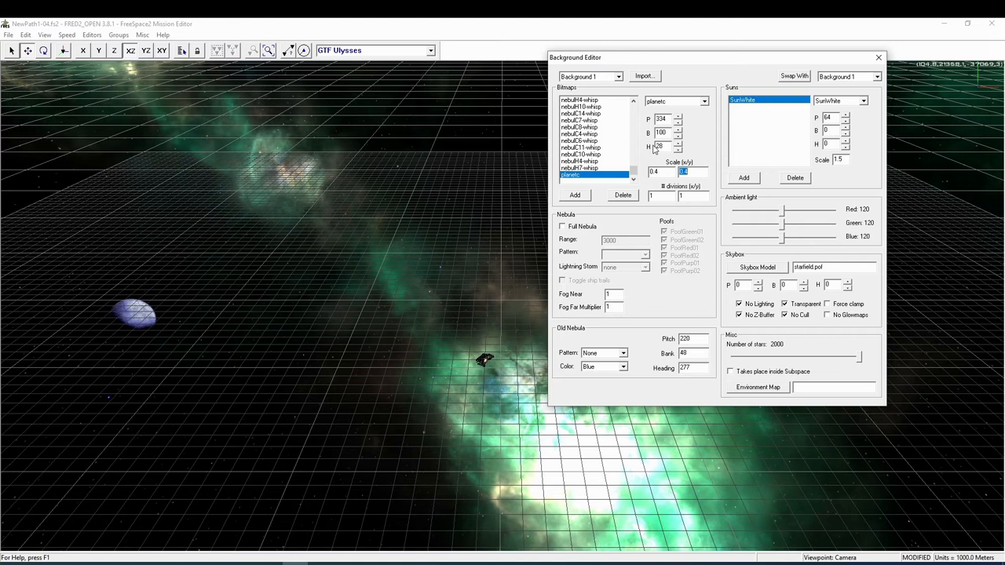
{"action": "left_click", "coordinate": [50, 38]}
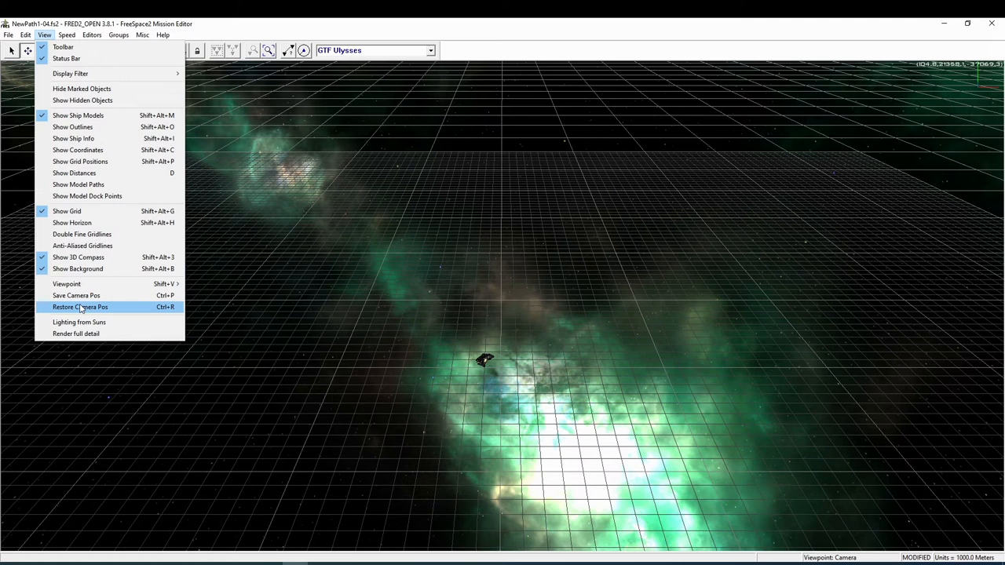
Step: Restore the saved camera position and launch the mission playtest in FreeSpace 2 Open
{"action": "left_click", "coordinate": [78, 307]}
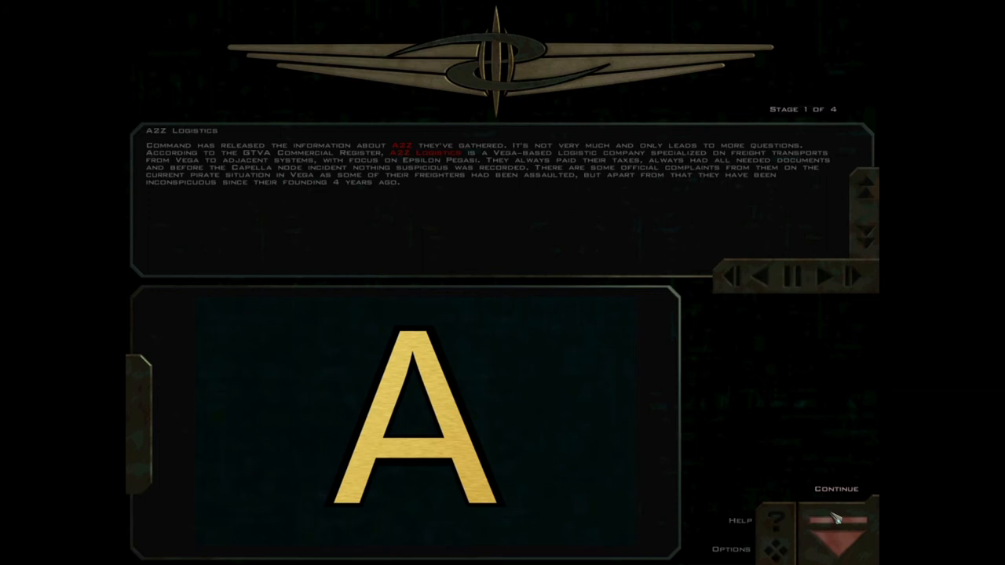
Step: Continue past the briefing, play through the mission and return to the A2Z Headquarters ship settings
{"action": "left_click", "coordinate": [830, 534]}
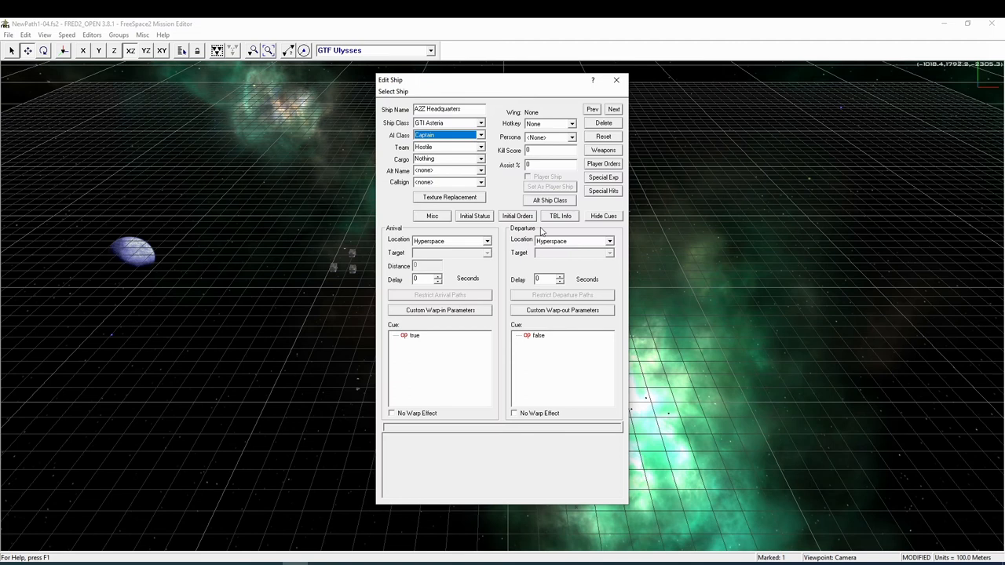
Step: Show the weapon loadout of A2Z Headquarters, listing its turrets and gun banks
{"action": "left_click", "coordinate": [603, 150]}
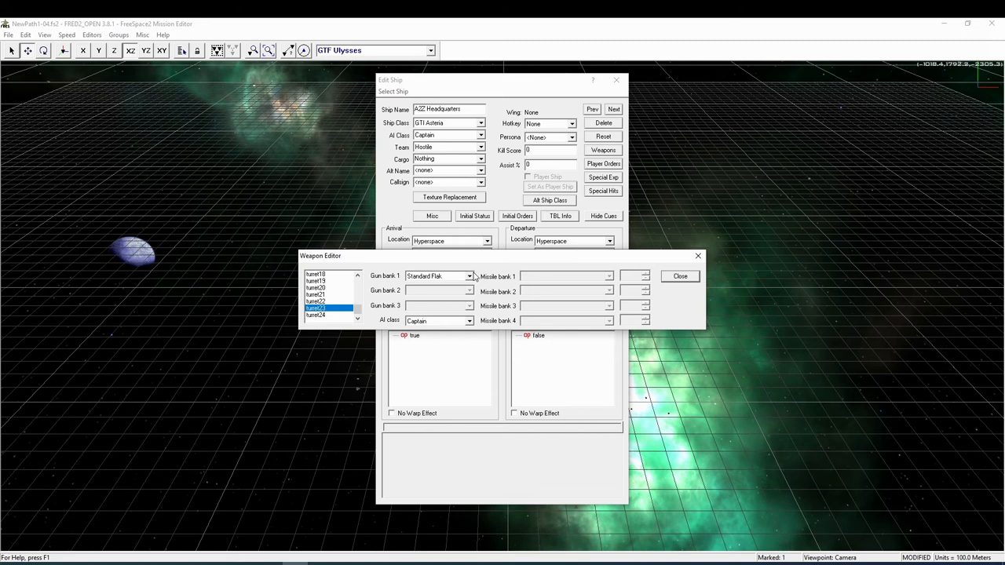
Step: Switch another station turret's gun bank 1 from Standard Flak to Terran Turret
{"action": "left_click", "coordinate": [471, 277]}
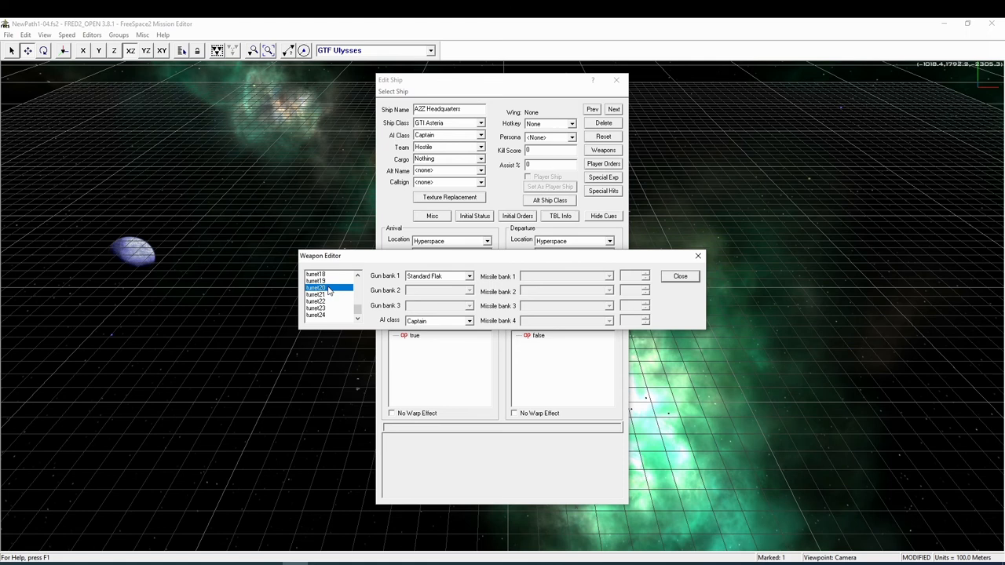
{"action": "left_click", "coordinate": [471, 277]}
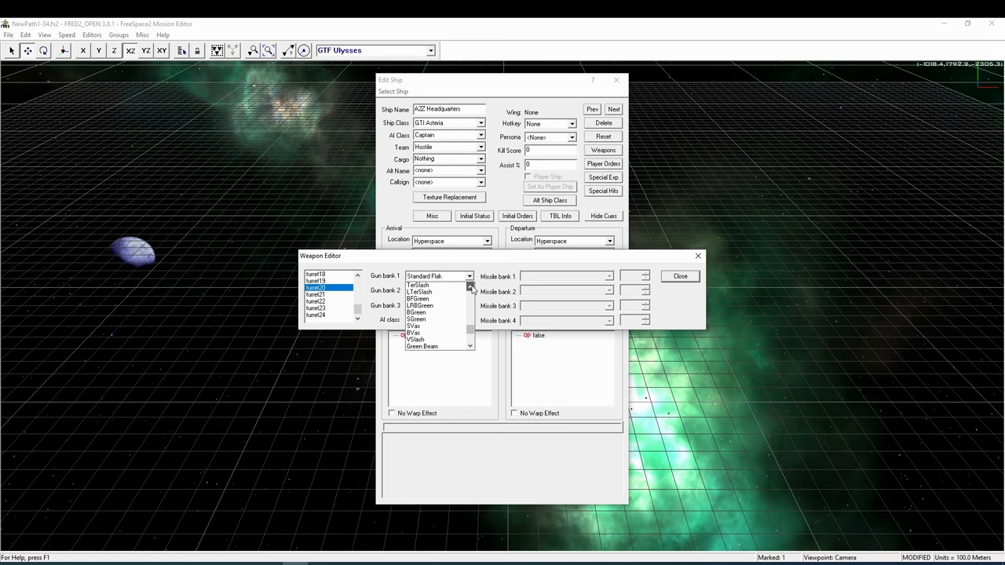
{"action": "left_click", "coordinate": [425, 276]}
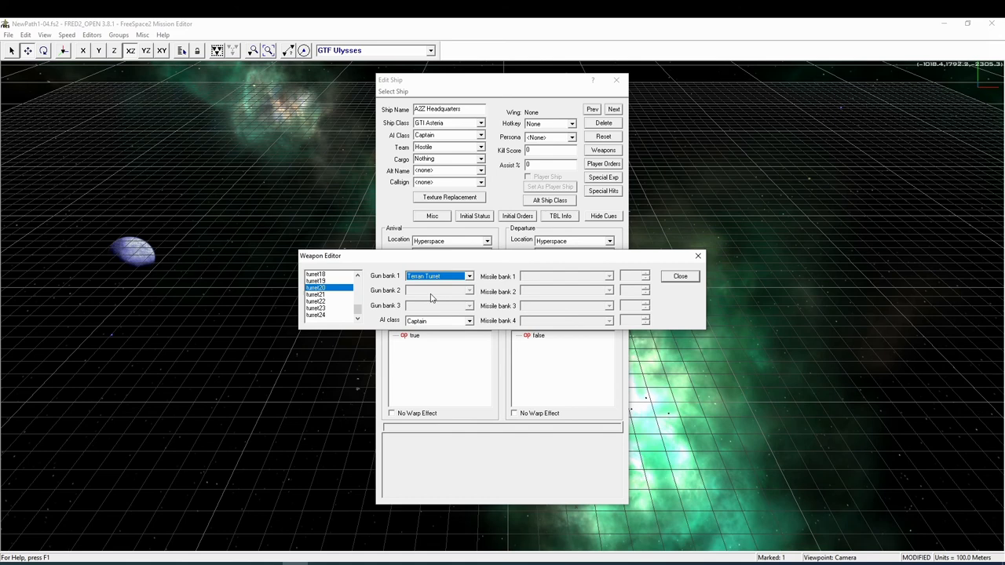